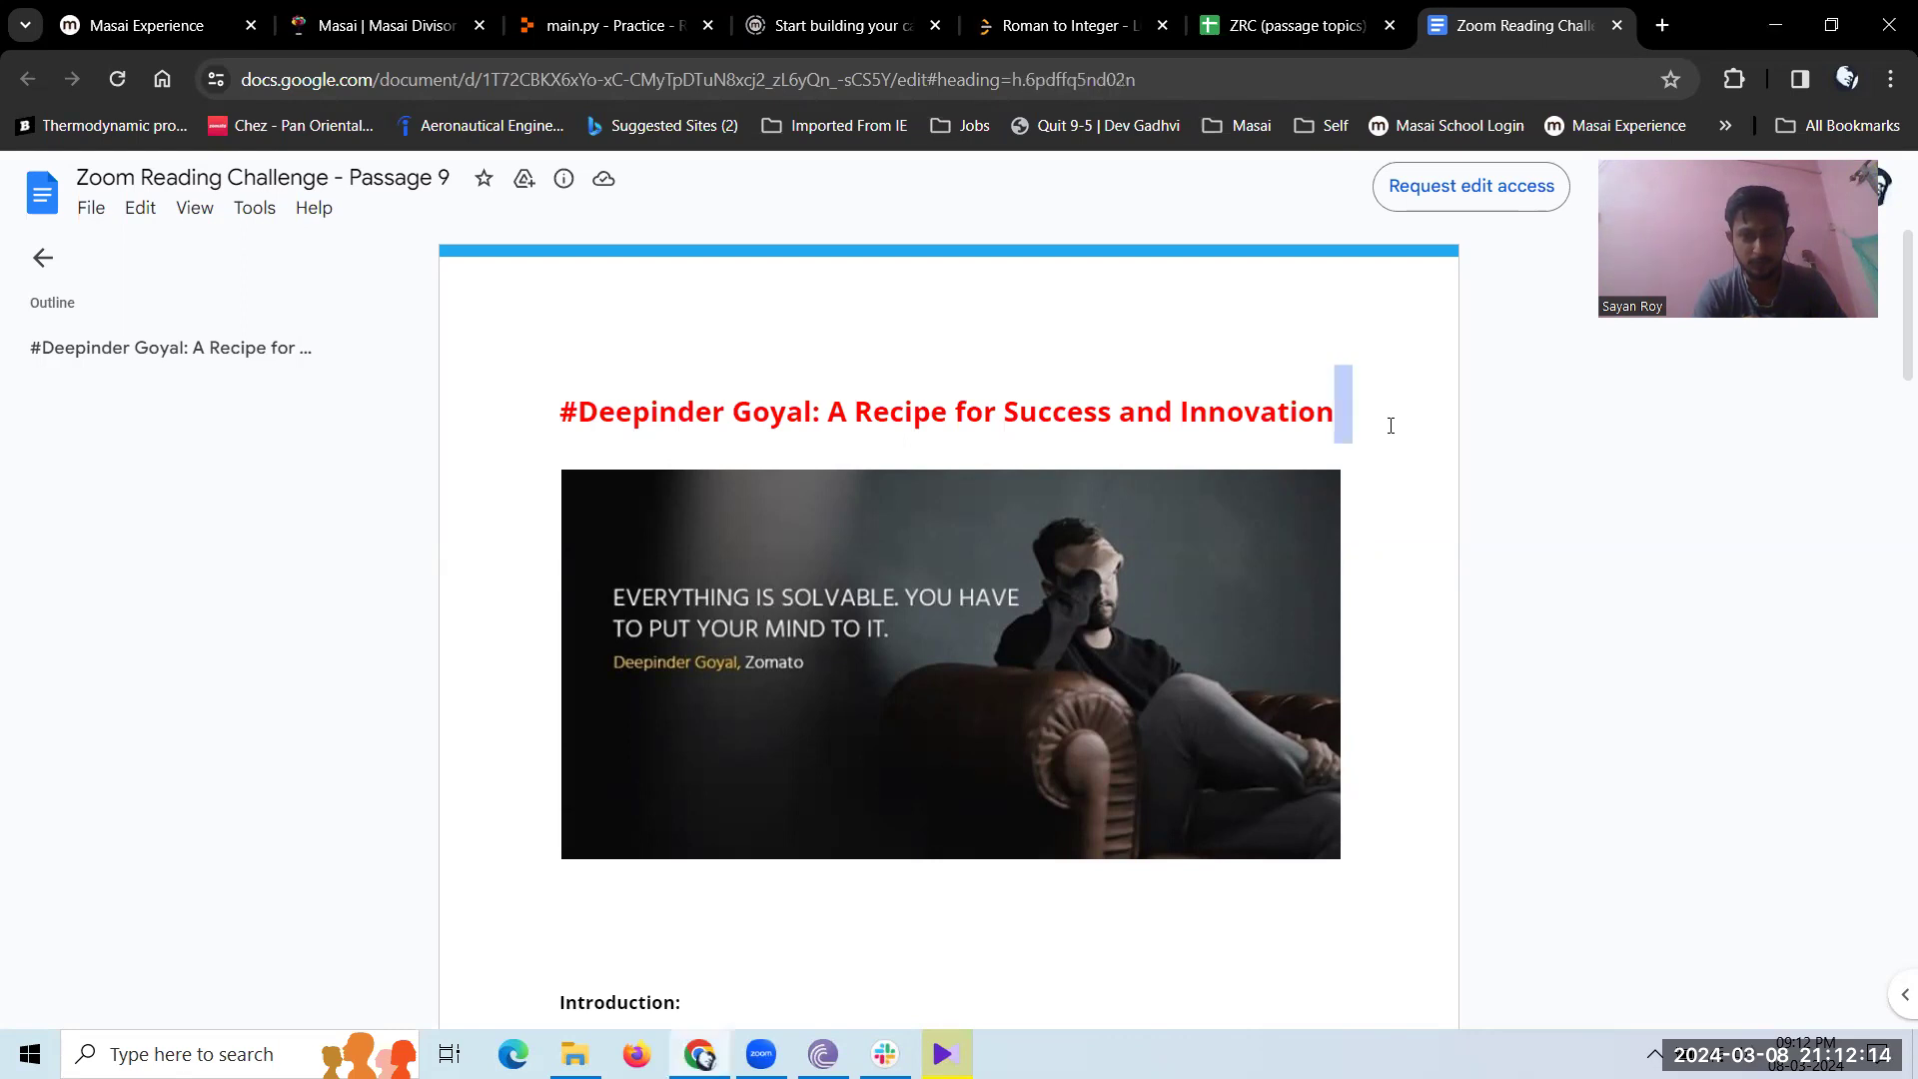
{"action": "scroll", "scroll_direction": "down", "scroll_amount": 3}
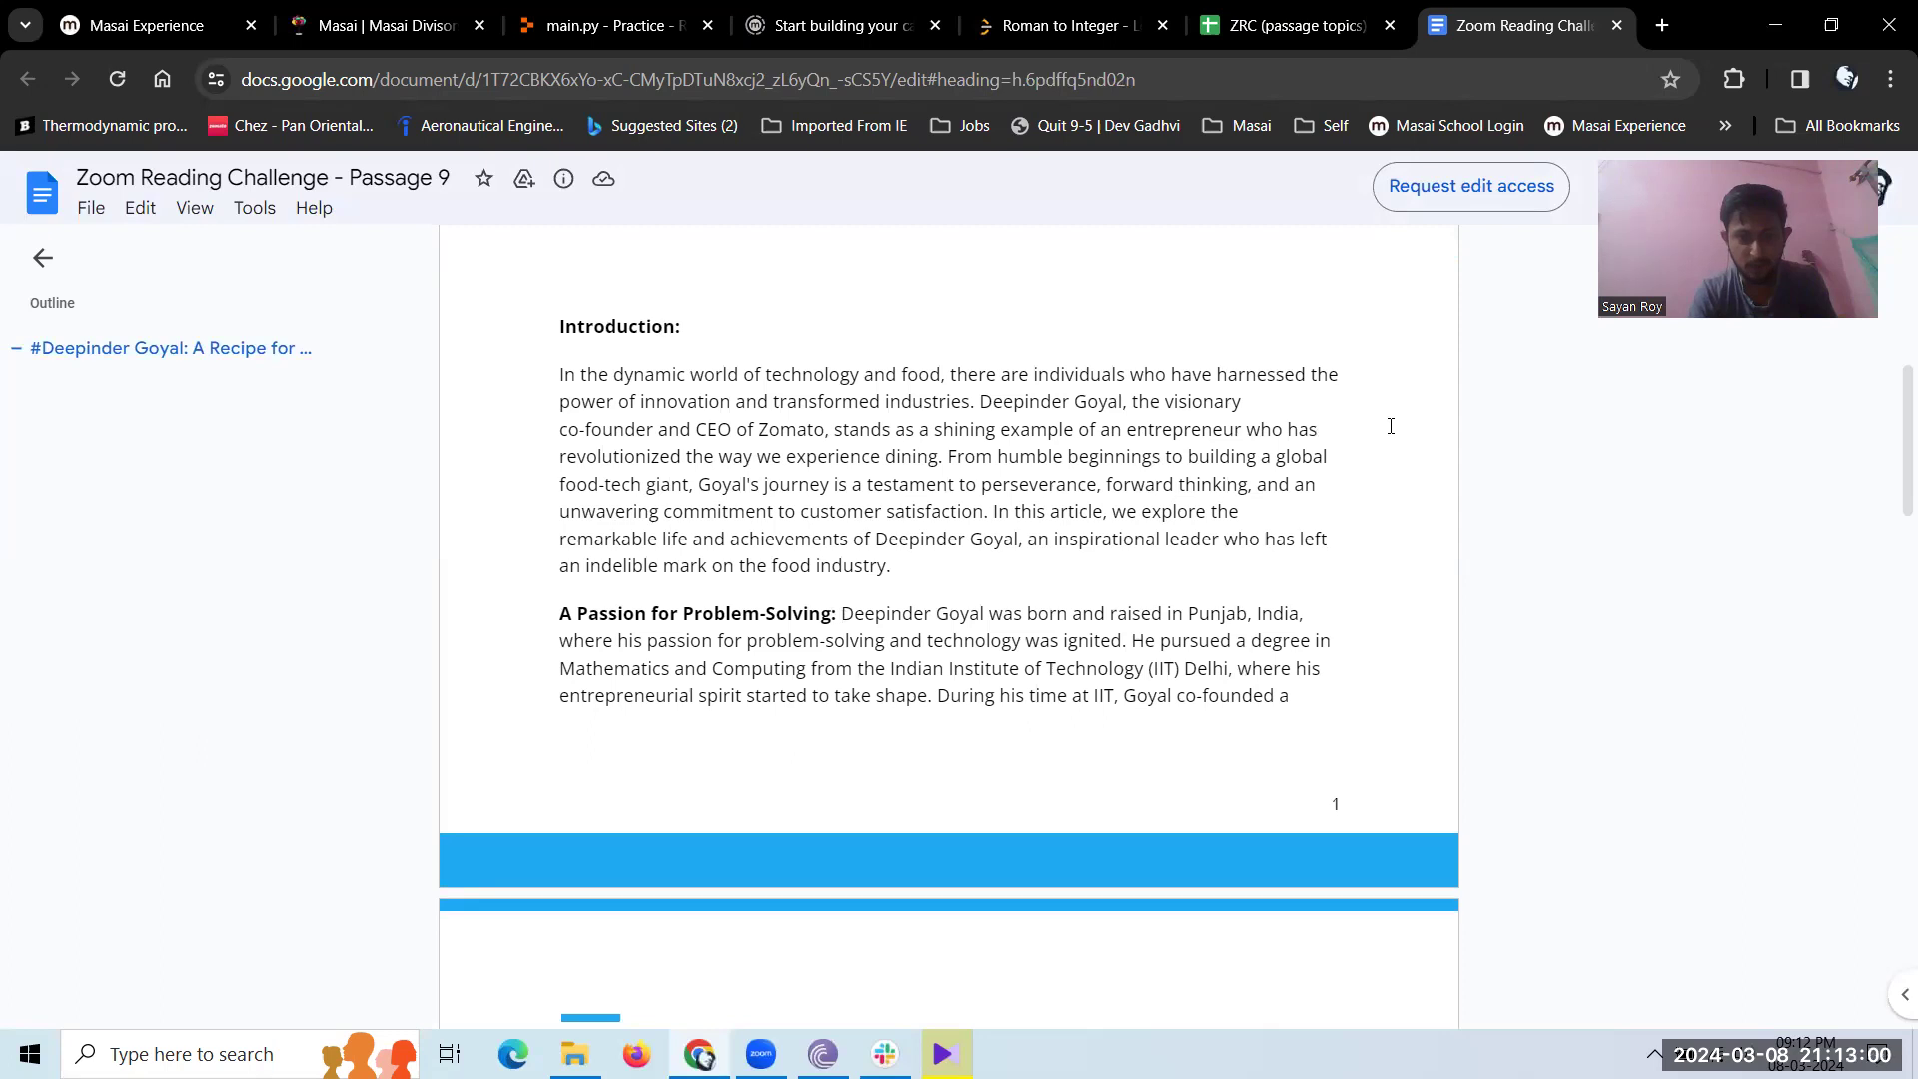
{"action": "scroll", "scroll_direction": "down", "scroll_amount": 3}
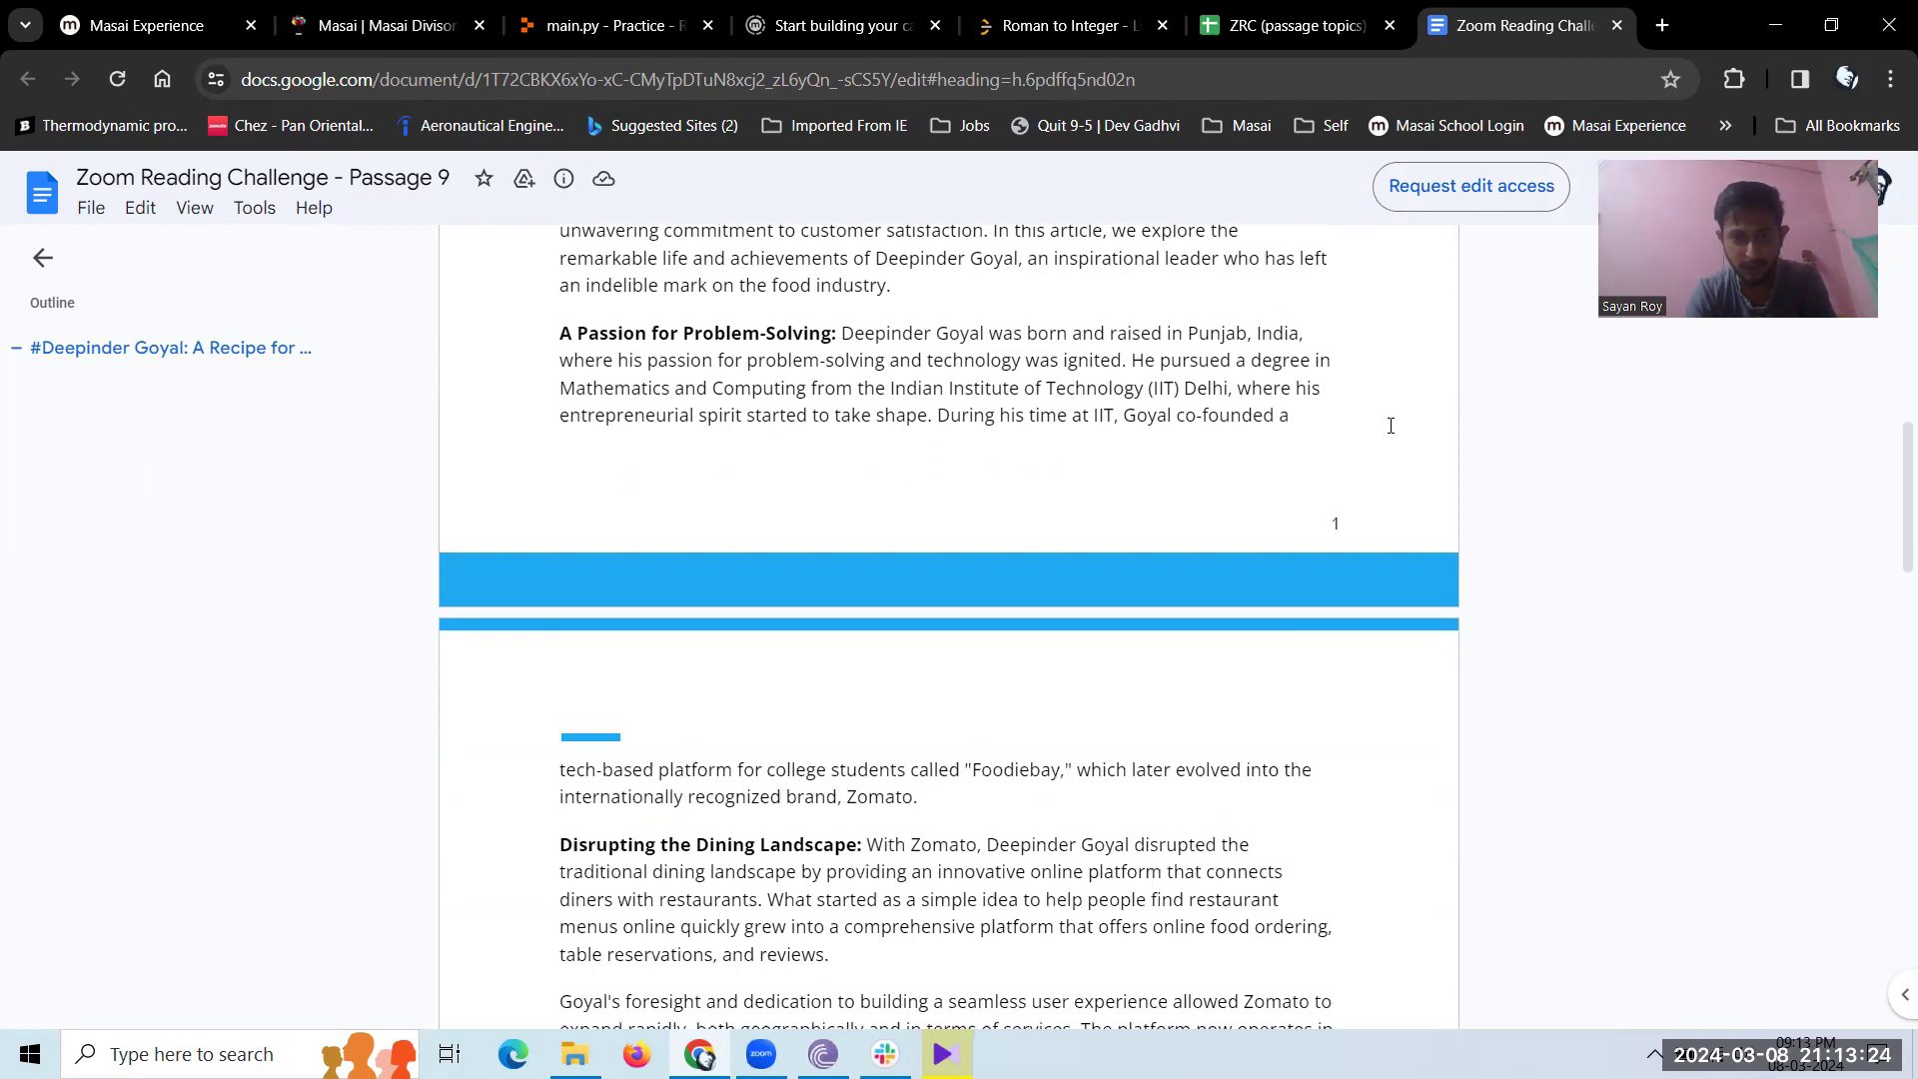
{"action": "scroll", "scroll_direction": "down", "scroll_amount": 3}
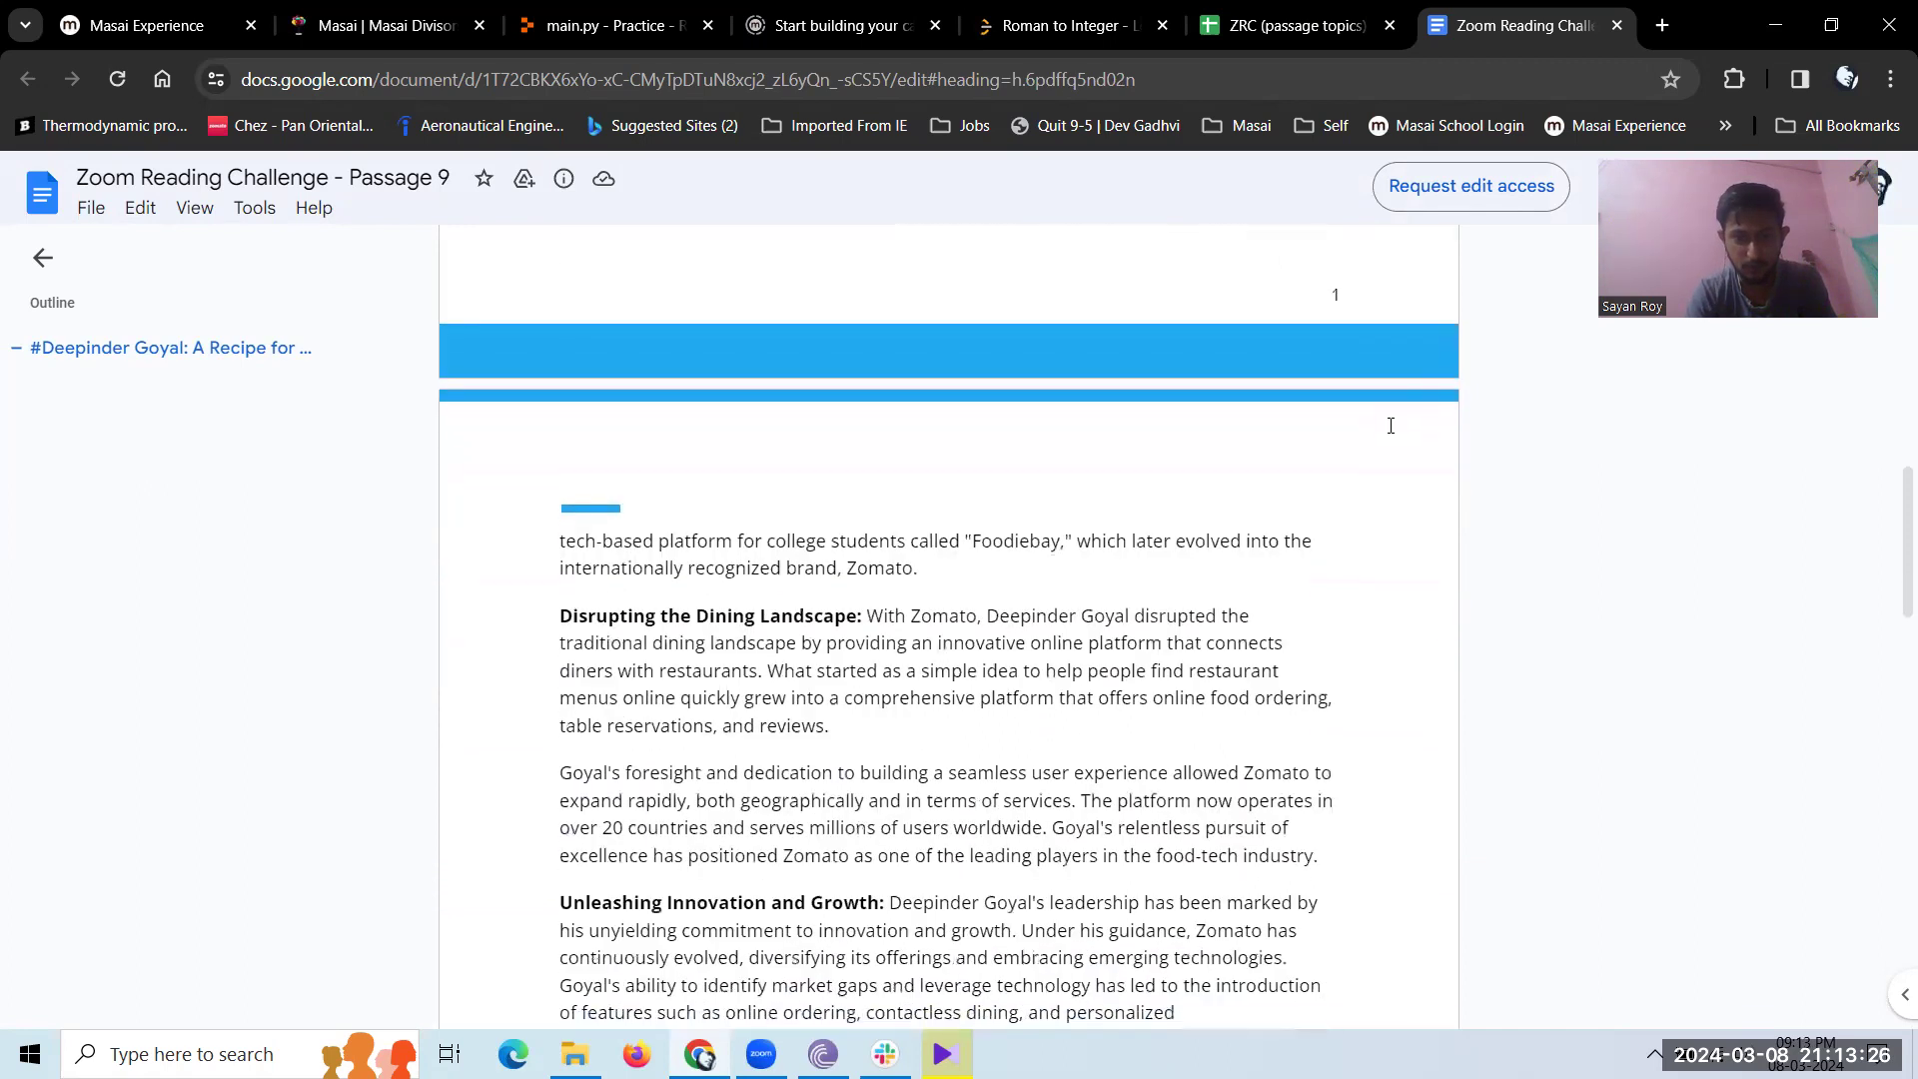
{"action": "scroll", "scroll_direction": "down", "scroll_amount": 3}
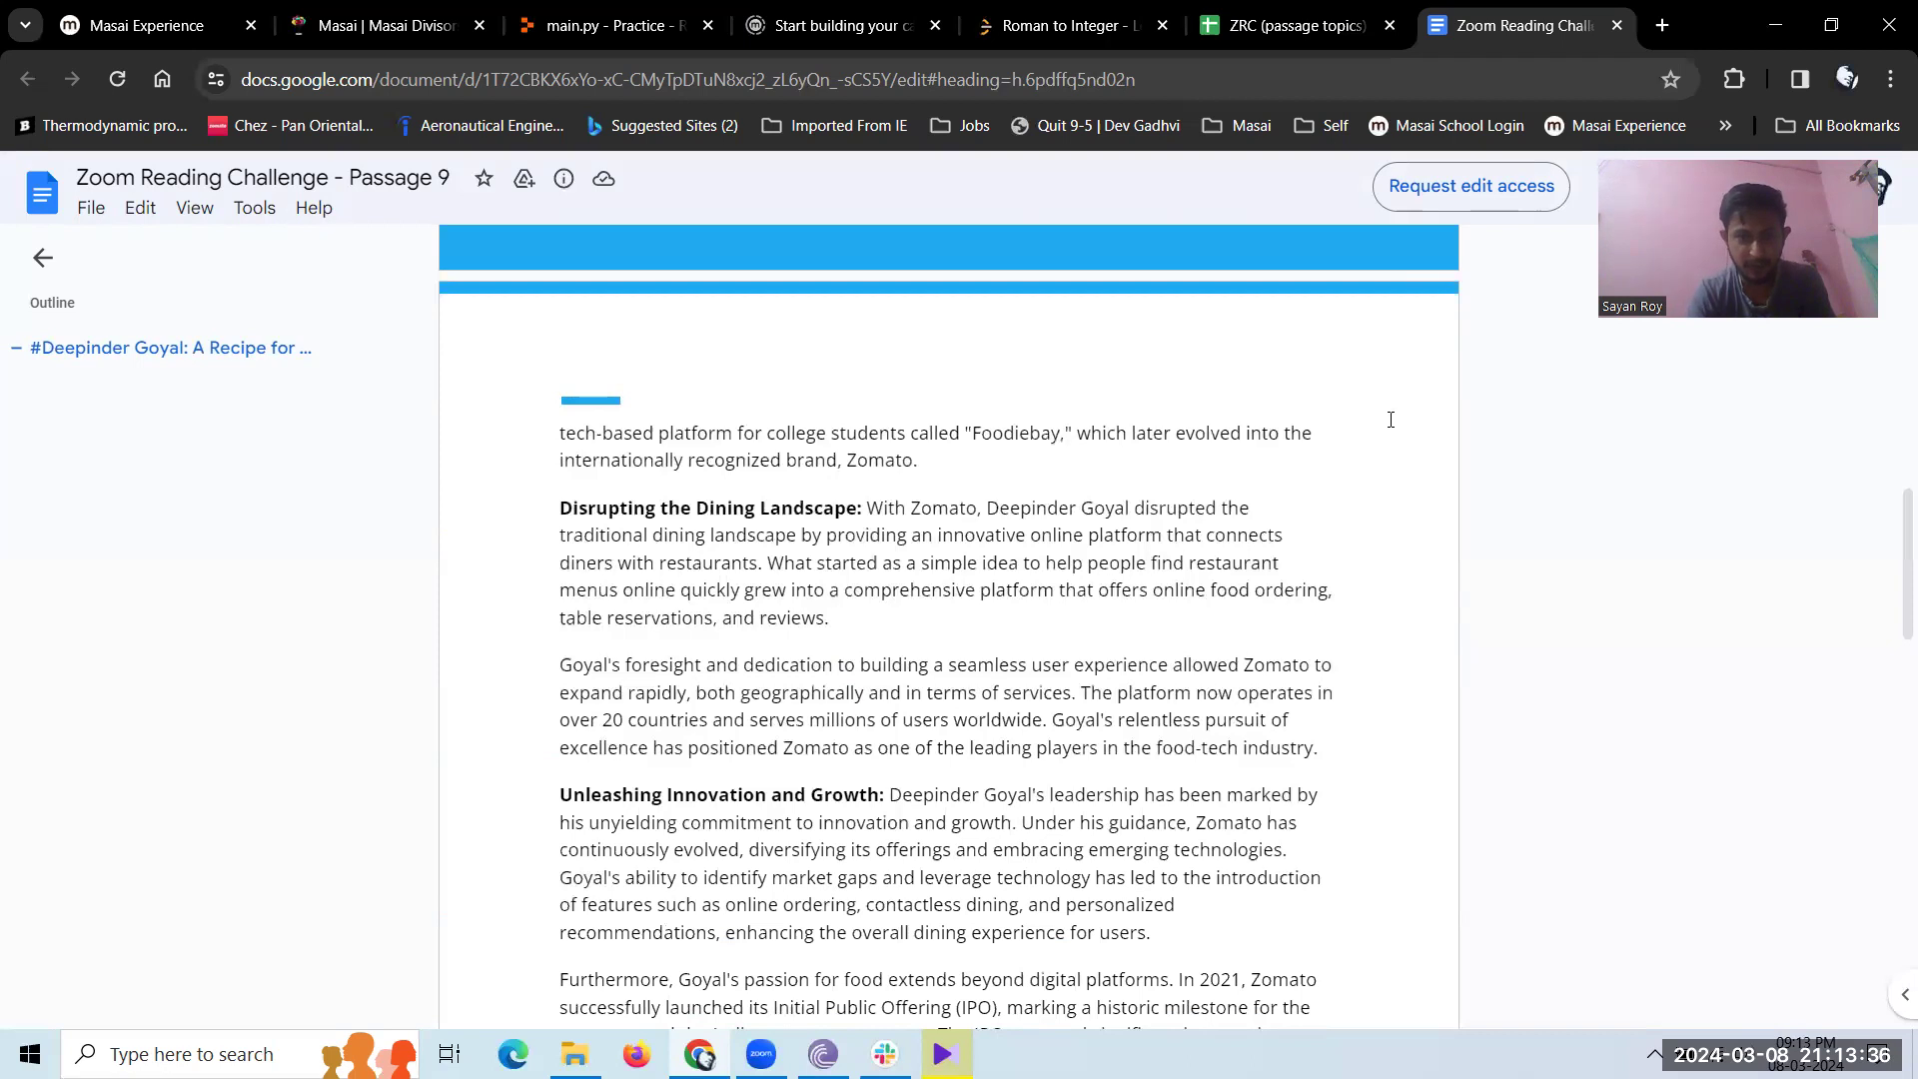
{"action": "scroll", "scroll_direction": "down", "scroll_amount": 3}
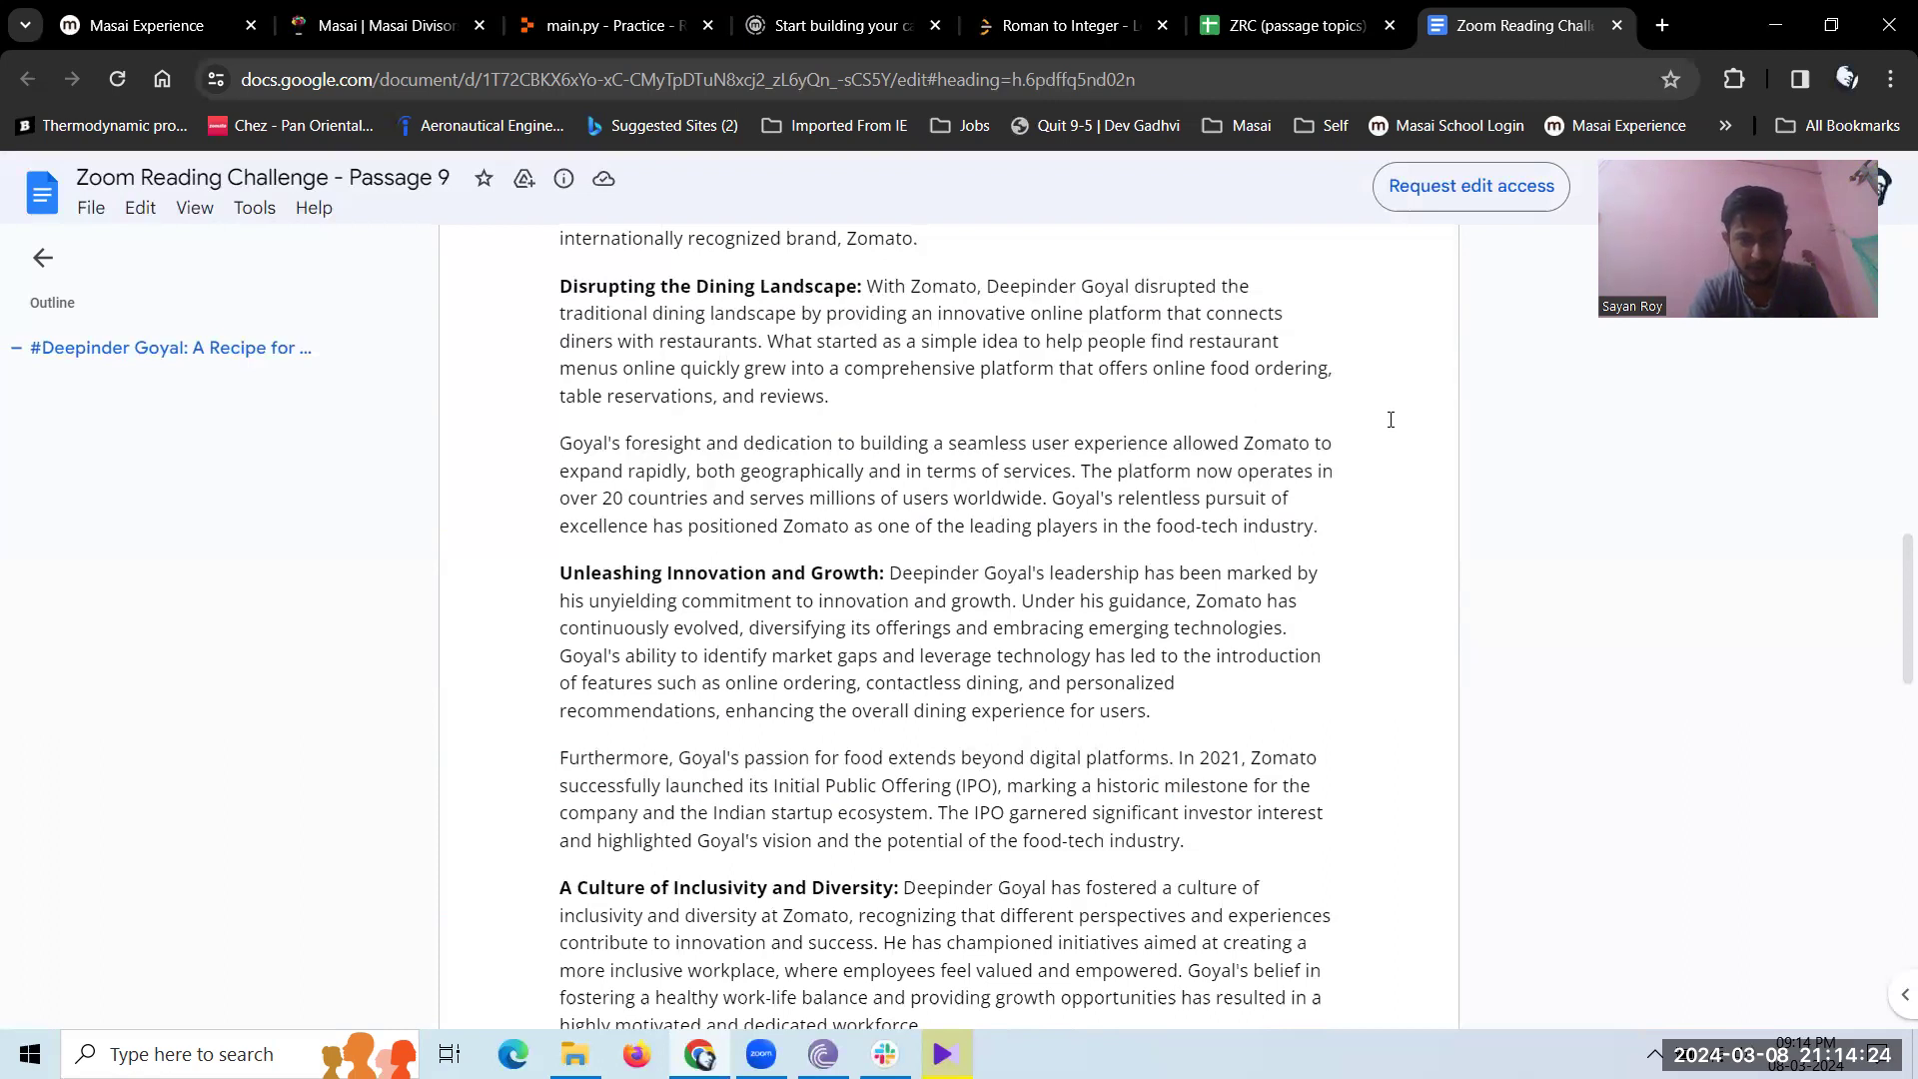
{"action": "scroll", "scroll_direction": "down", "scroll_amount": 3}
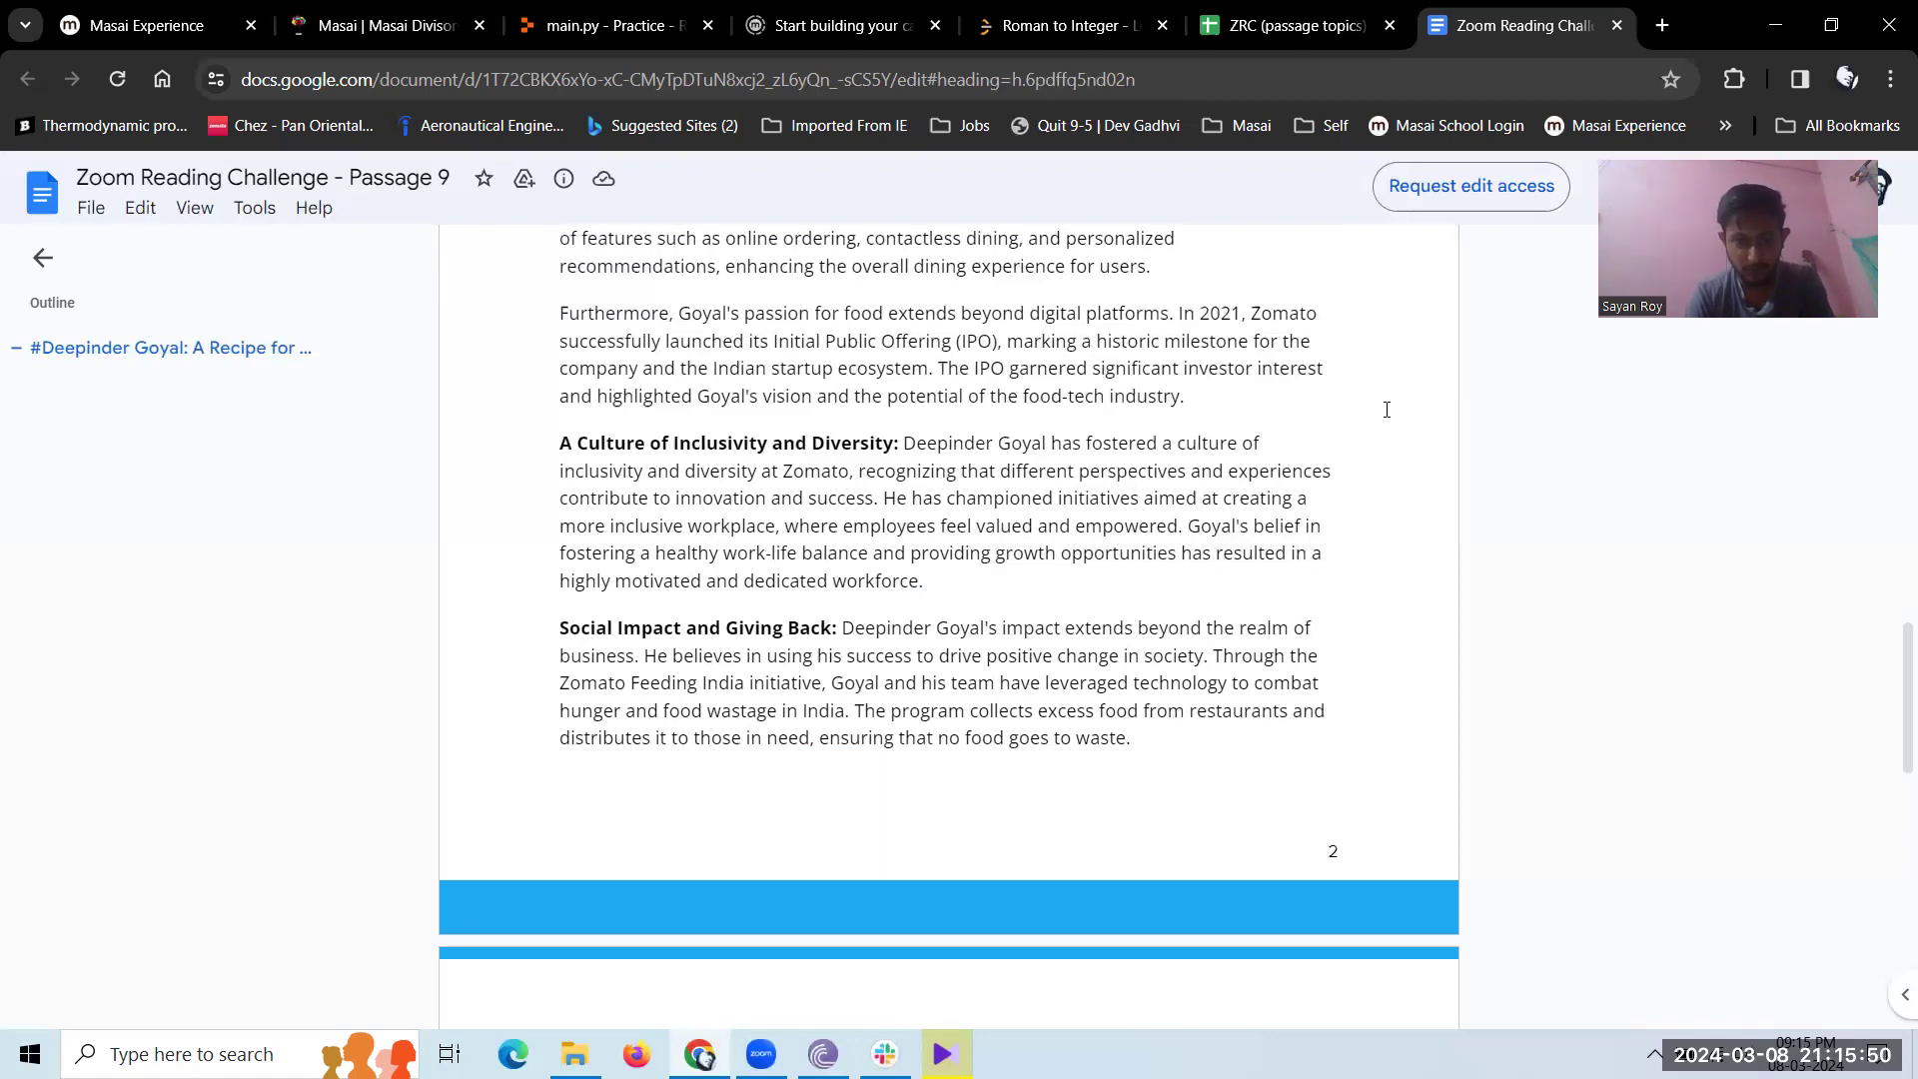
{"action": "scroll", "scroll_direction": "down", "scroll_amount": 3}
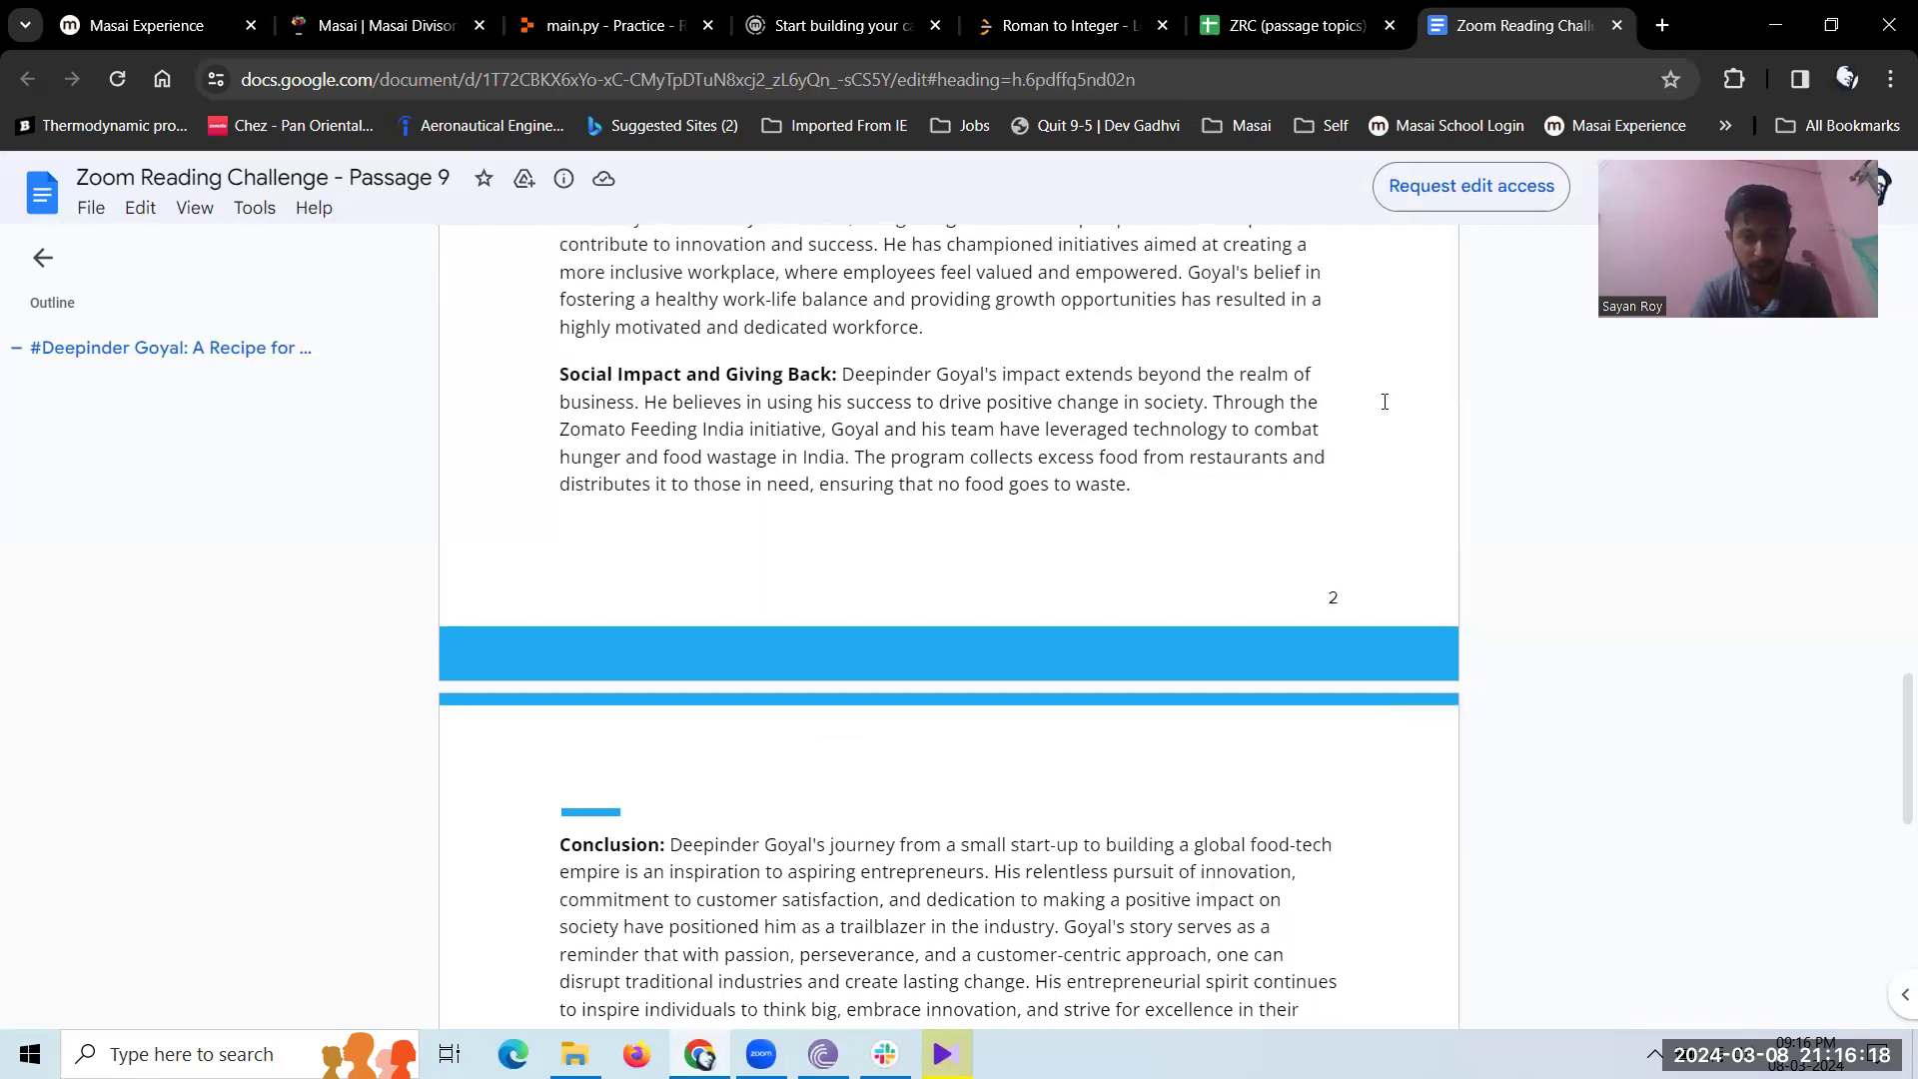
{"action": "scroll", "scroll_direction": "down", "scroll_amount": 3}
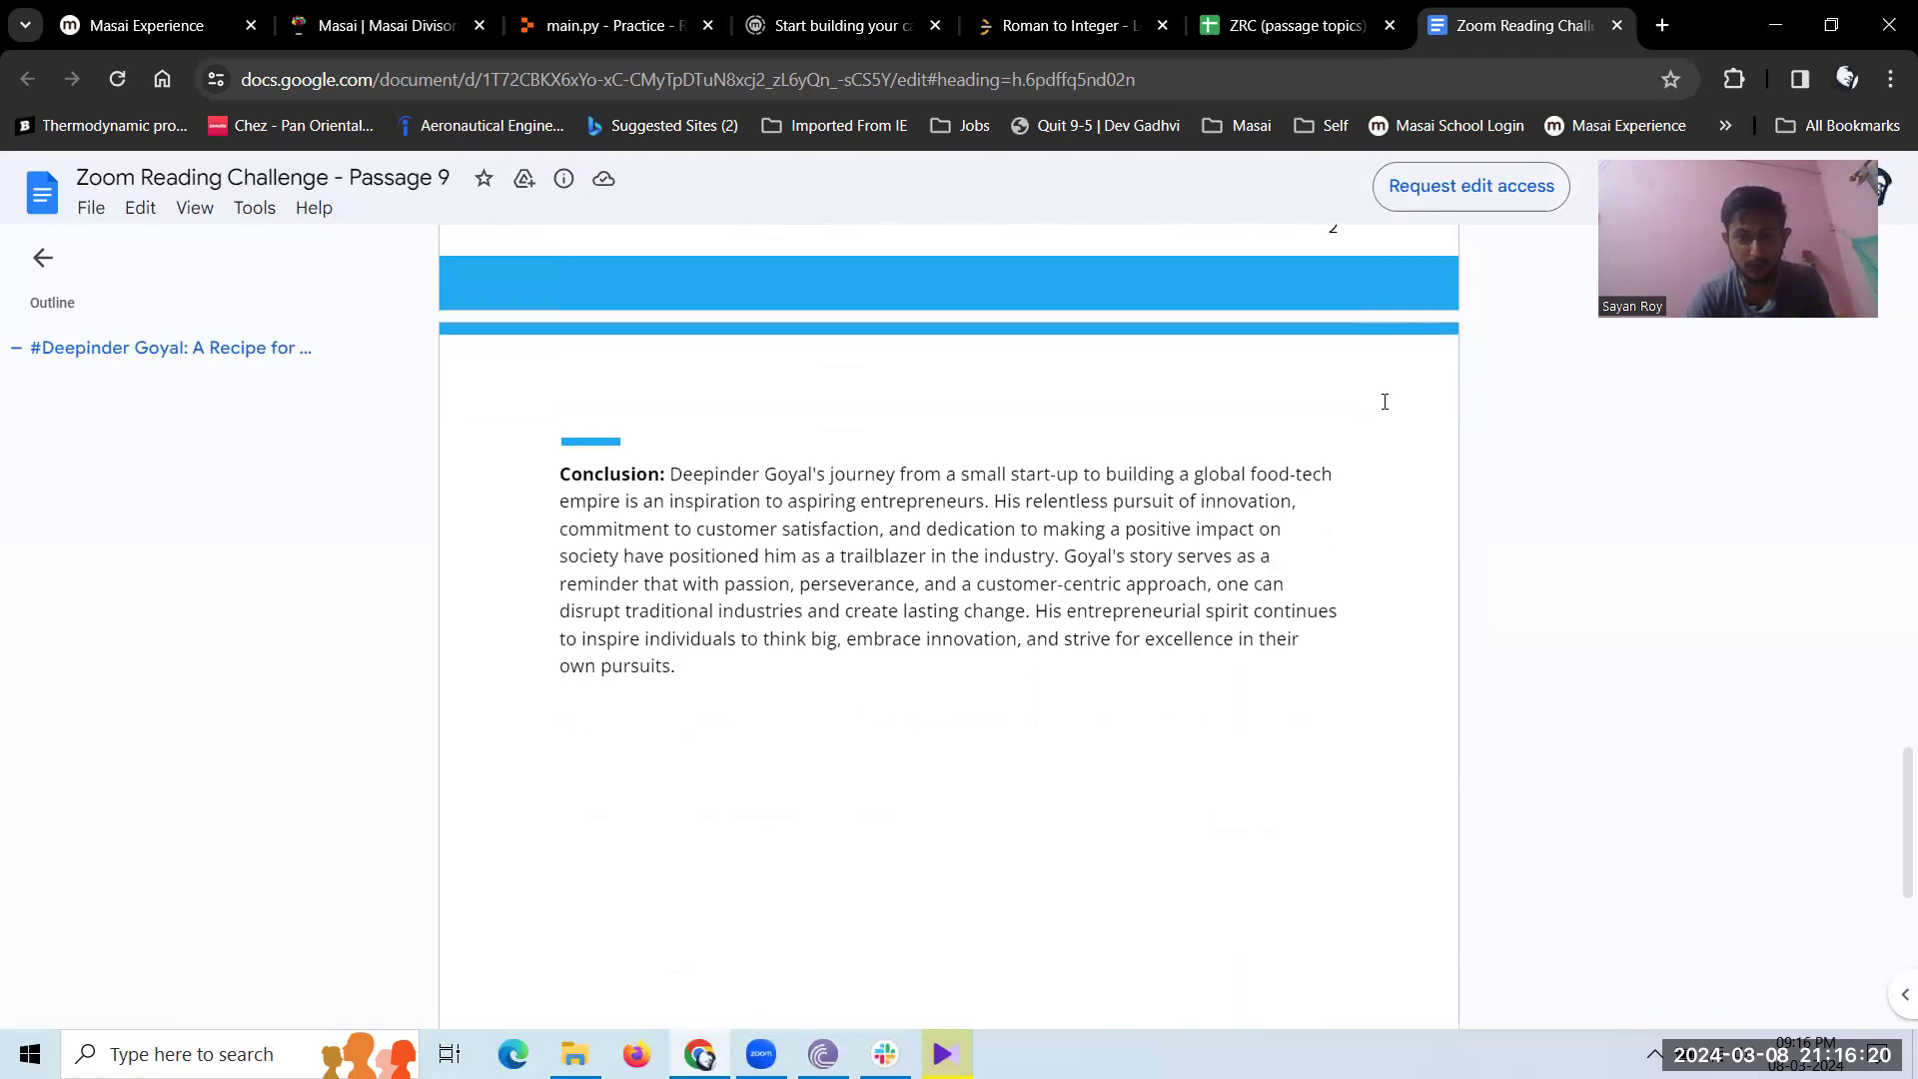